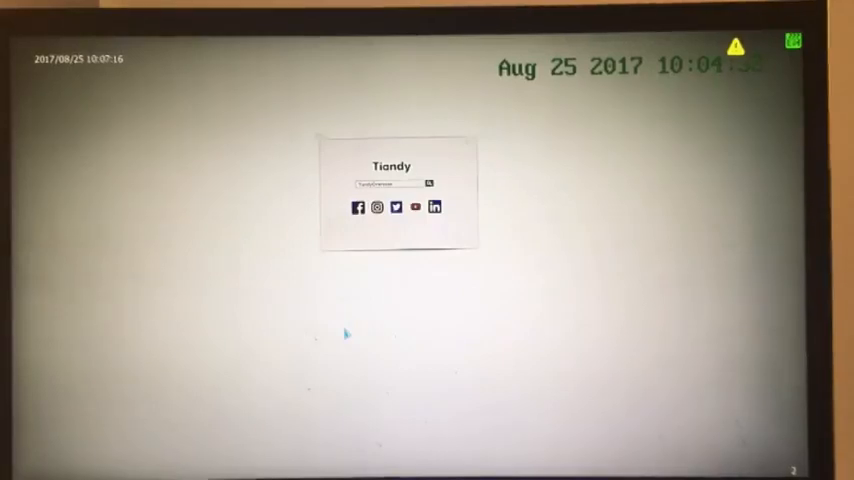
# Bring up the live-view shortcut menu listing Main Menu, Playback, Backup and Shutdown.
pyautogui.rightClick(344, 334)
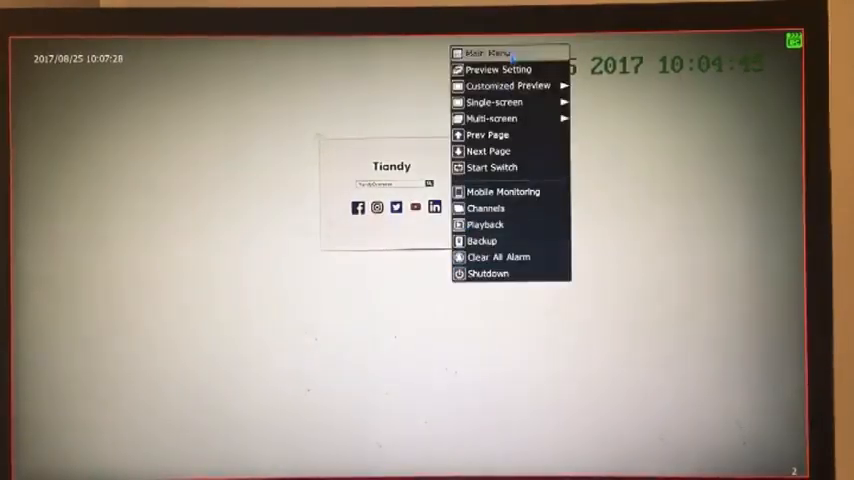
# From the Main Menu, select the saved config file on USB-1 and start its export.
pyautogui.click(484, 52)
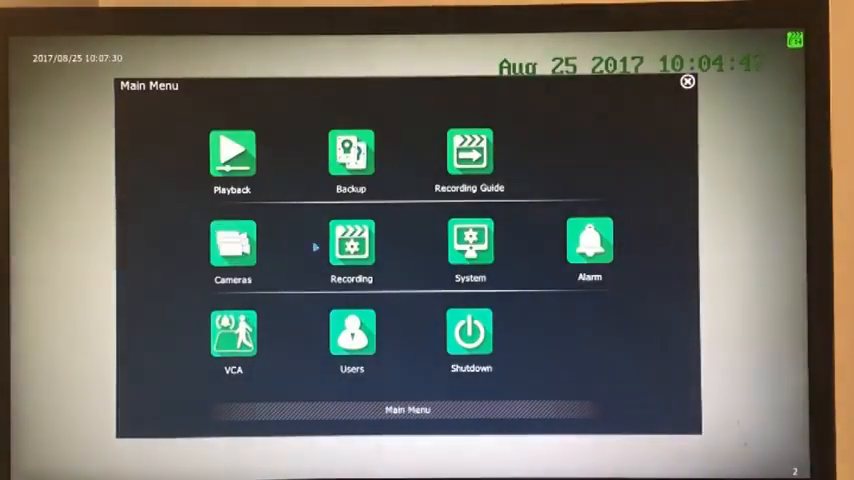
pyautogui.moveTo(232, 244)
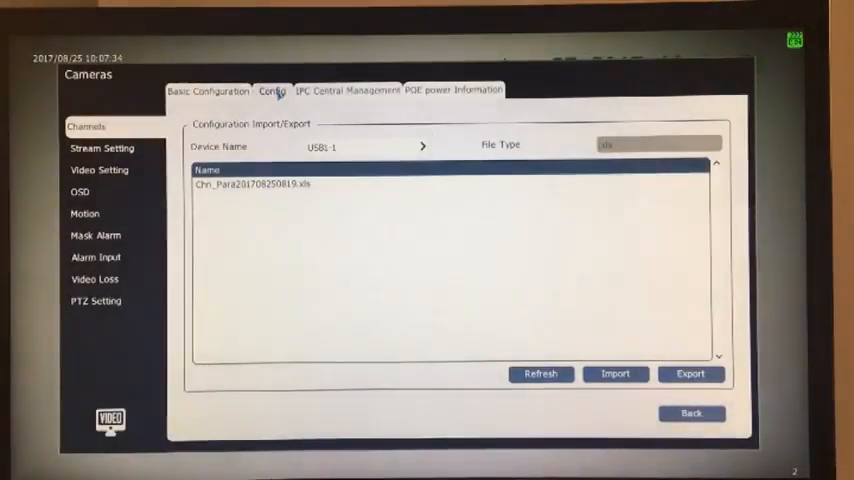
pyautogui.click(540, 372)
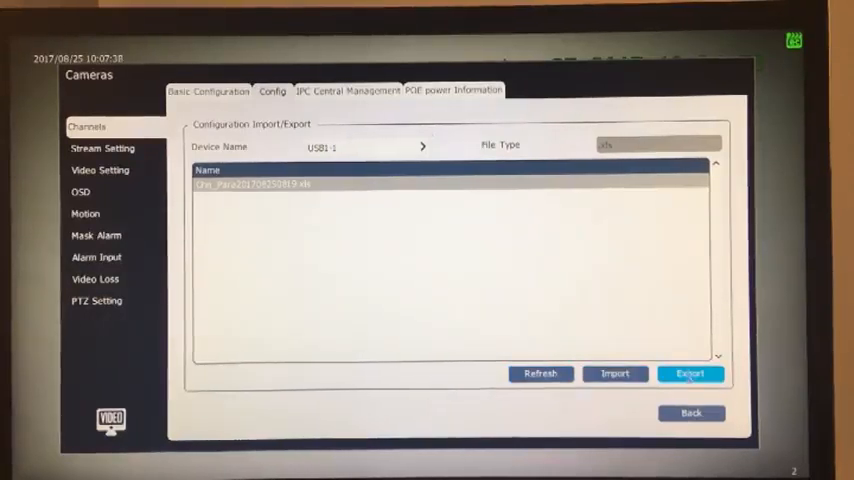
pyautogui.click(692, 372)
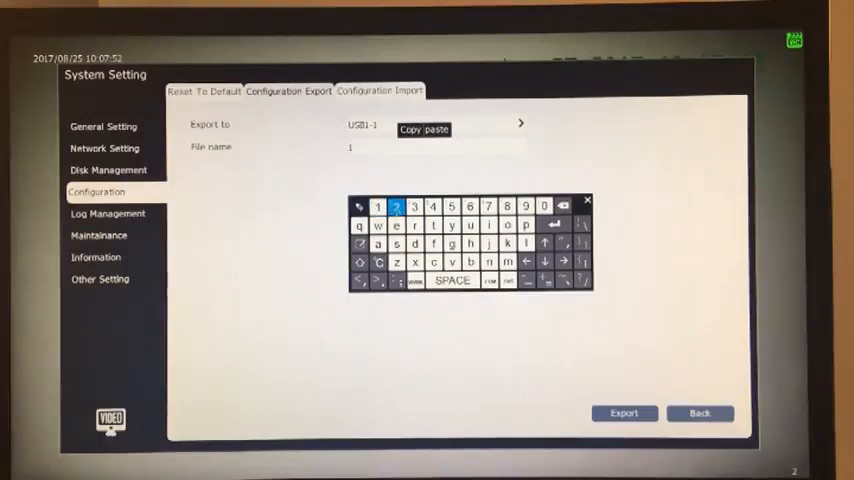
# Name the file, export the configuration to USB-1, acknowledge success and return to live view.
pyautogui.click(396, 206)
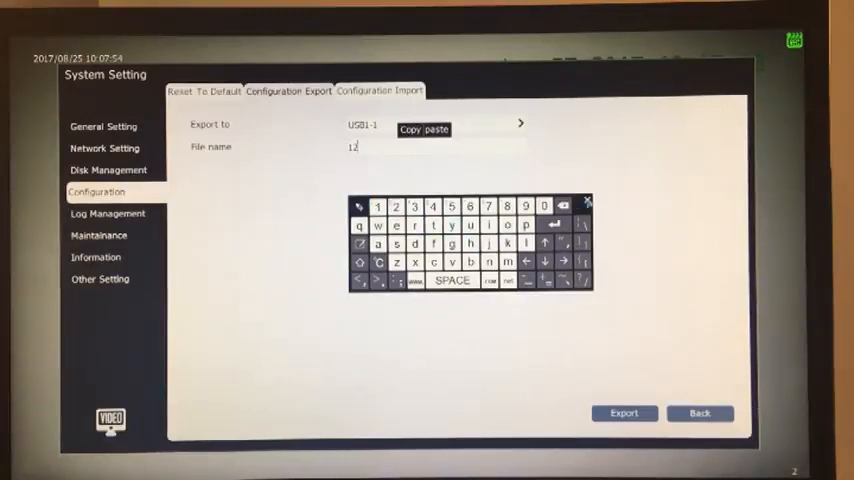
pyautogui.click(624, 412)
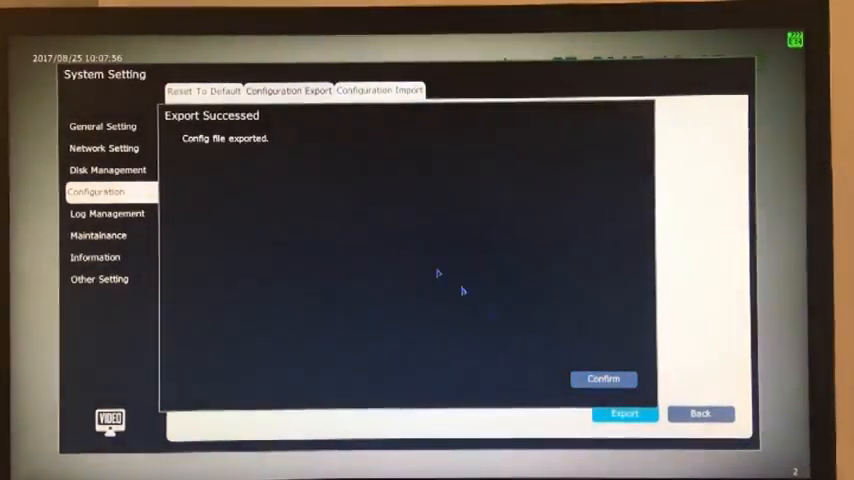
pyautogui.click(604, 378)
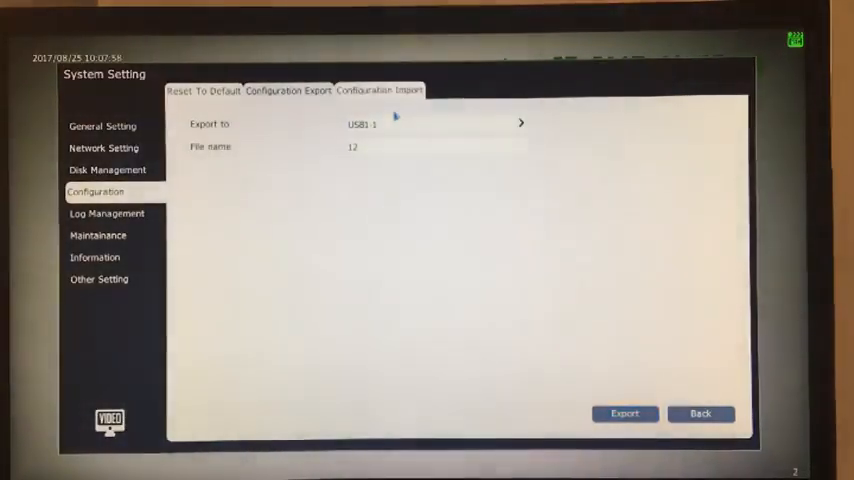
pyautogui.click(380, 92)
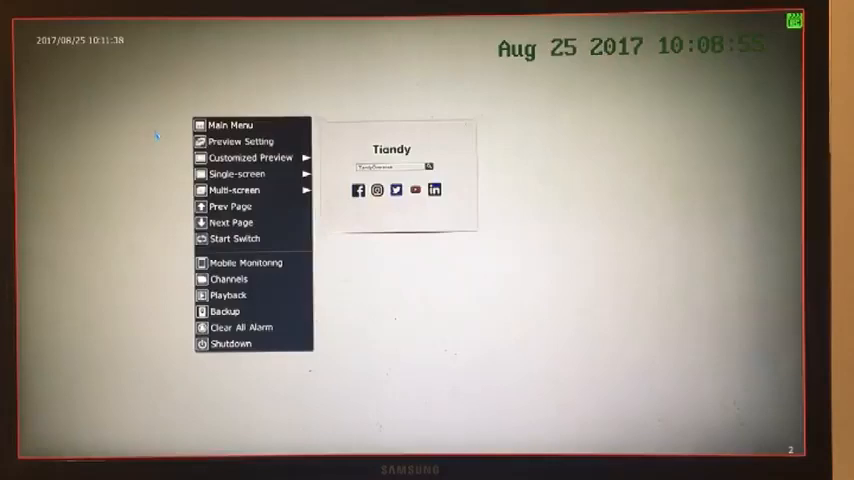
# In VCA settings, name the rule 111 and set its event type to Perimeter.
pyautogui.click(230, 124)
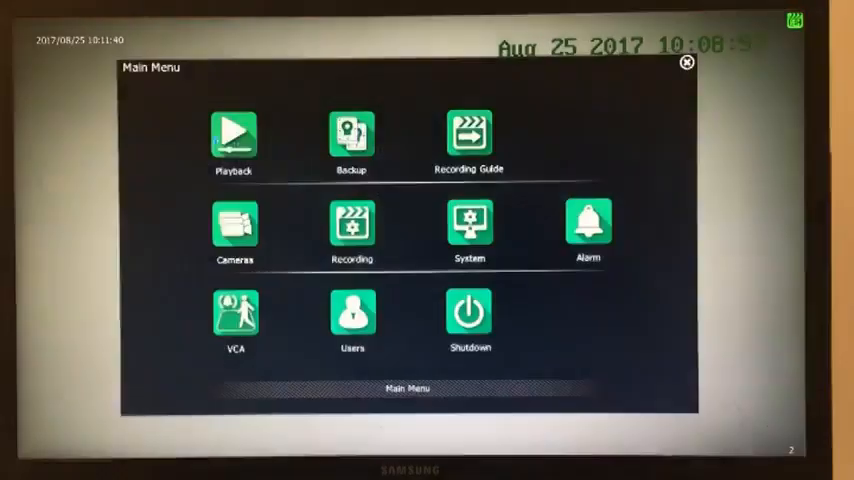
pyautogui.click(234, 312)
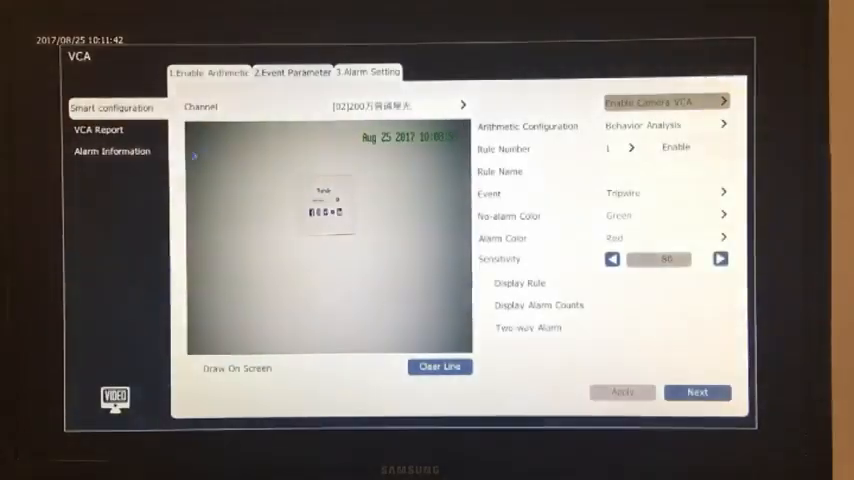
pyautogui.click(650, 172)
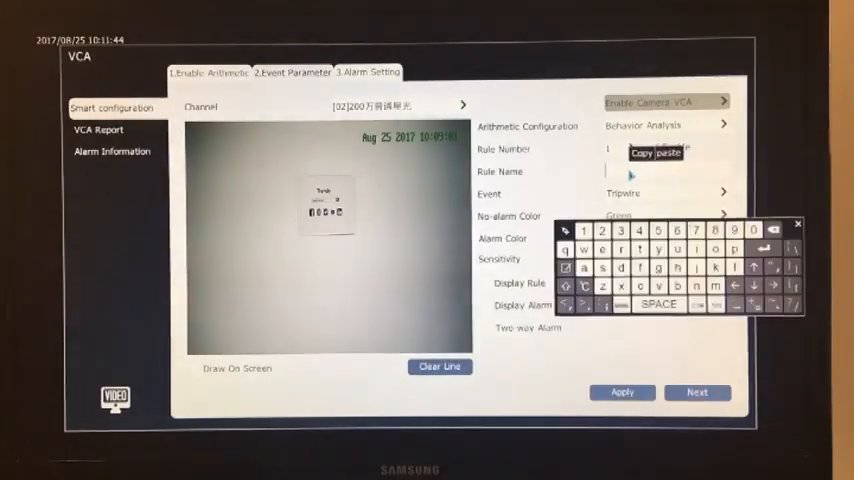
pyautogui.write('111')
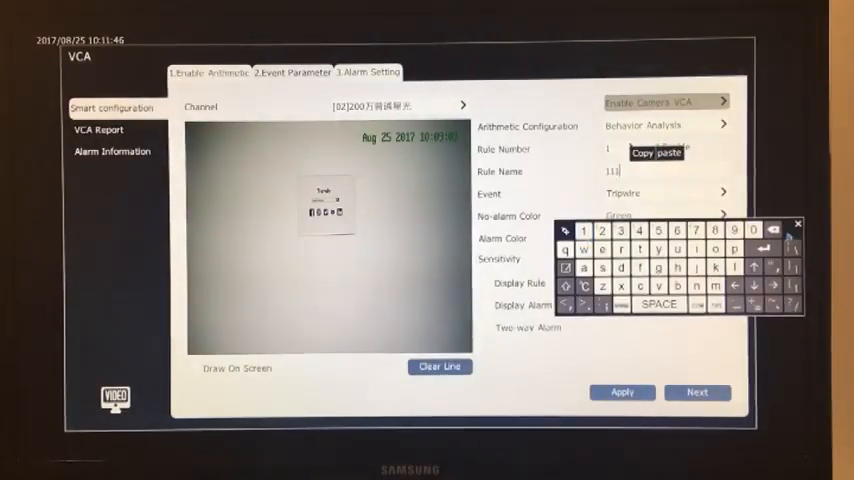
pyautogui.click(722, 194)
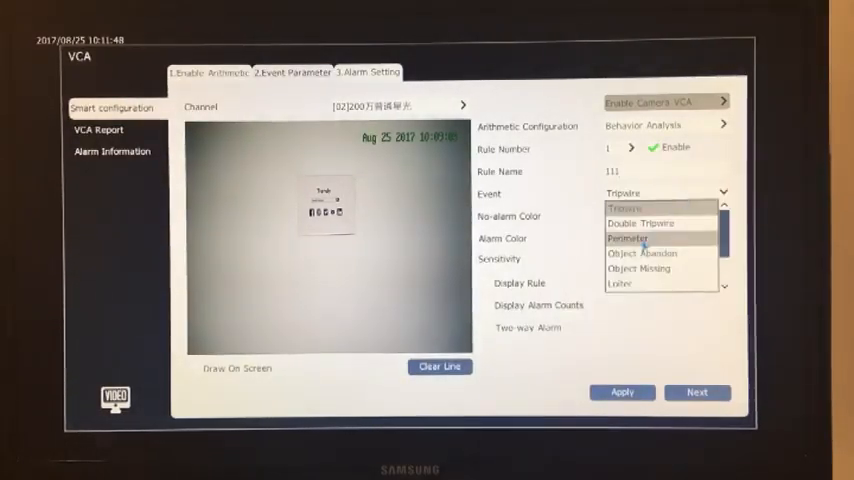
pyautogui.click(626, 238)
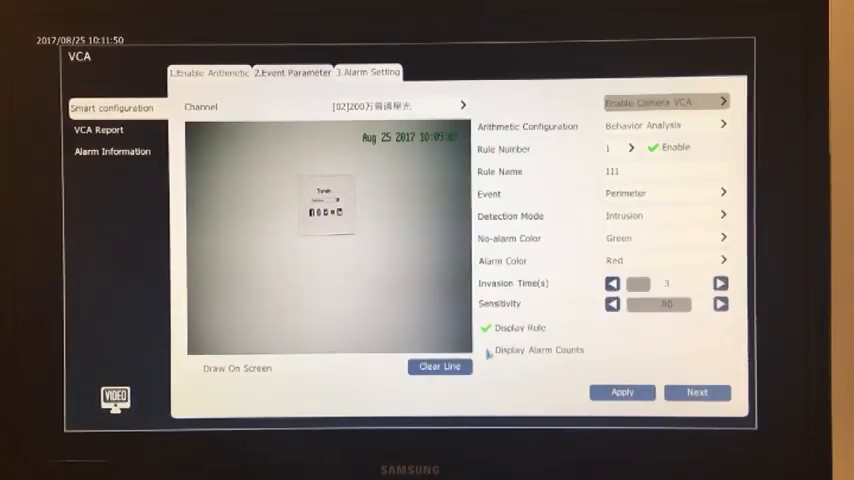
# Enable on-screen alarm counts, draw the detection area and continue to alarm settings.
pyautogui.click(488, 352)
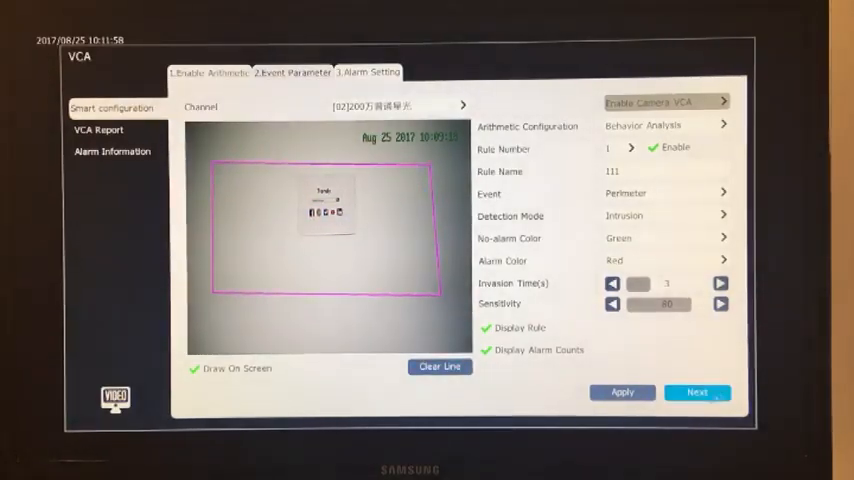
pyautogui.click(696, 392)
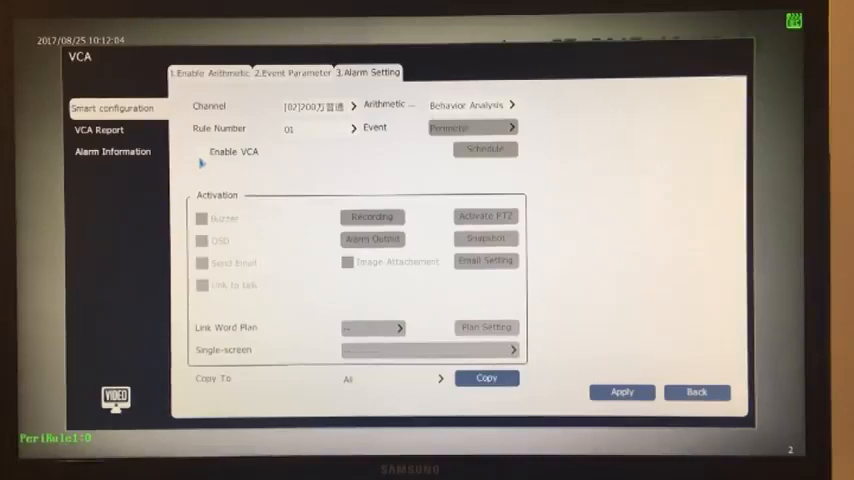
# Enable VCA for the perimeter rule so its detection zone overlays the live view.
pyautogui.click(200, 152)
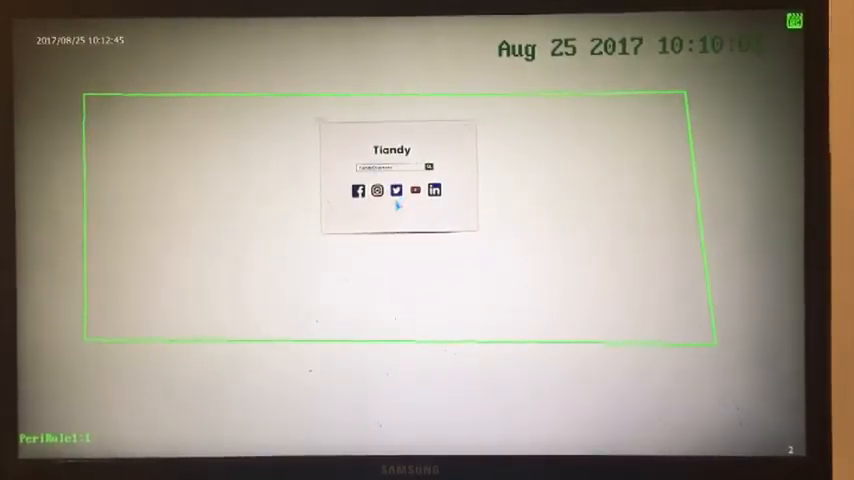
pyautogui.moveTo(416, 250)
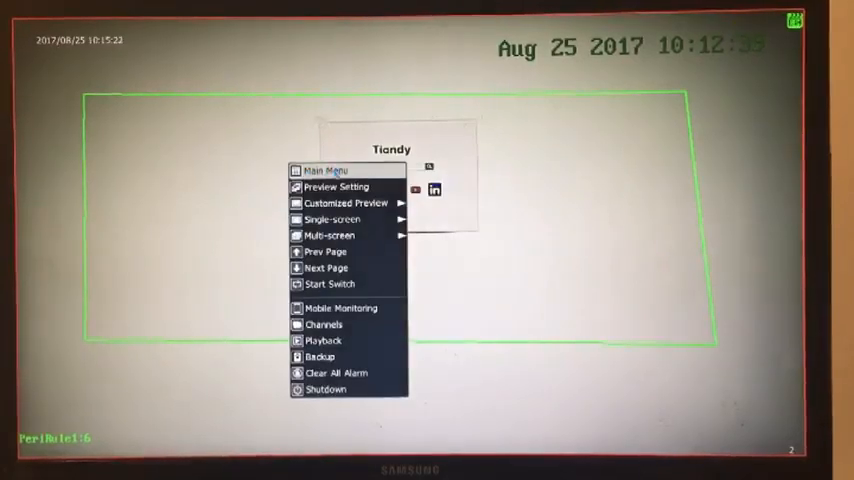
# Open the full Main Menu from the shortcut menu.
pyautogui.click(324, 170)
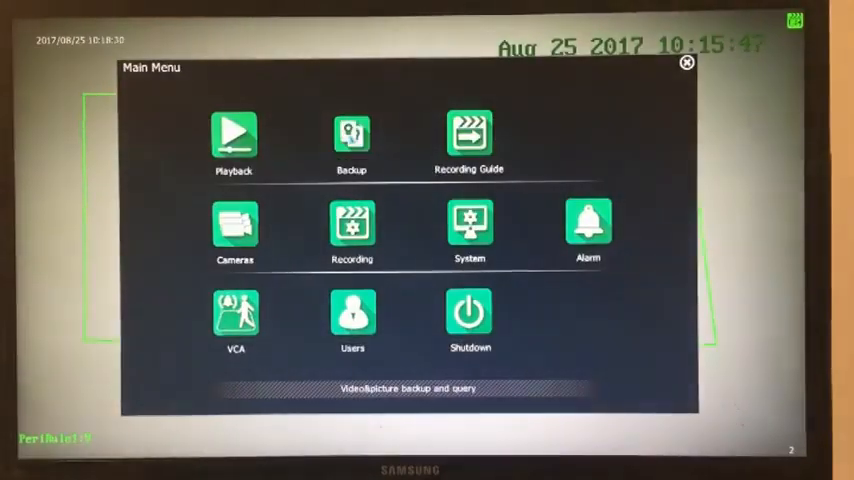
# Start a backup of channel 01 and submit an incorrect verification password.
pyautogui.click(352, 136)
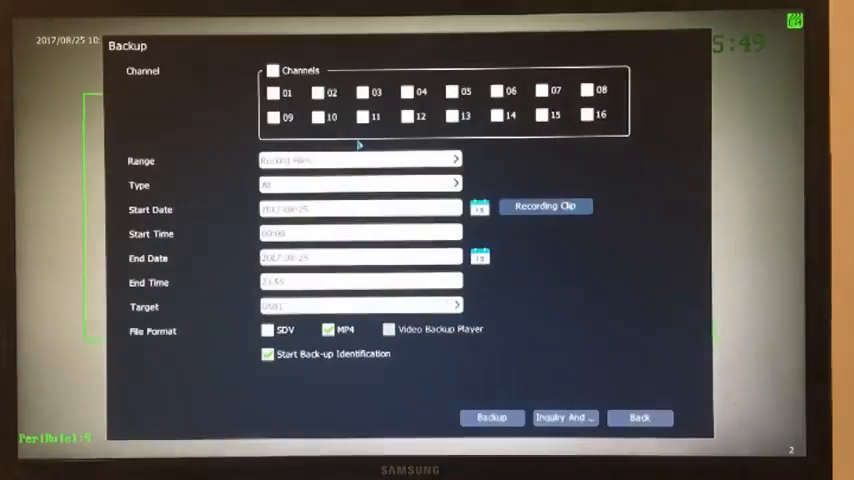
pyautogui.click(272, 92)
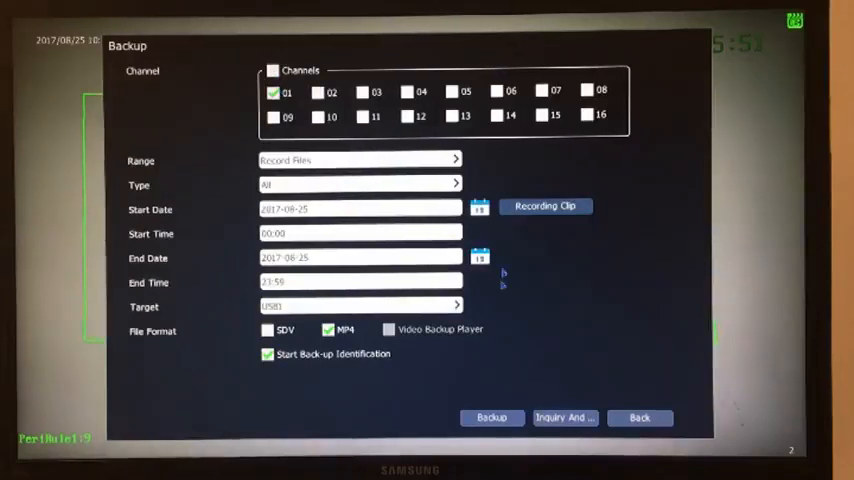
pyautogui.click(492, 416)
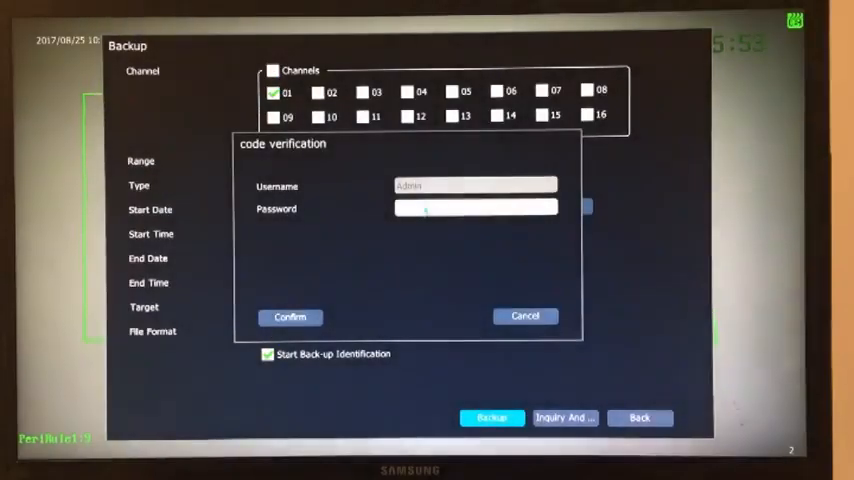
pyautogui.click(474, 208)
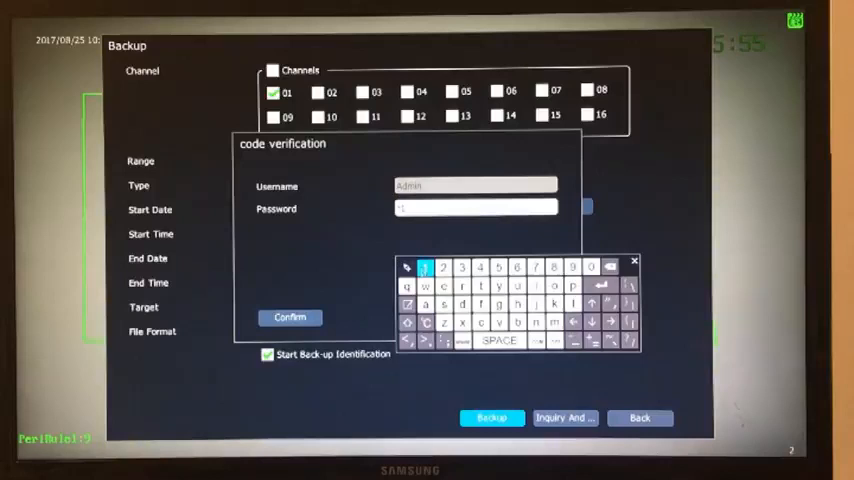
pyautogui.click(426, 268)
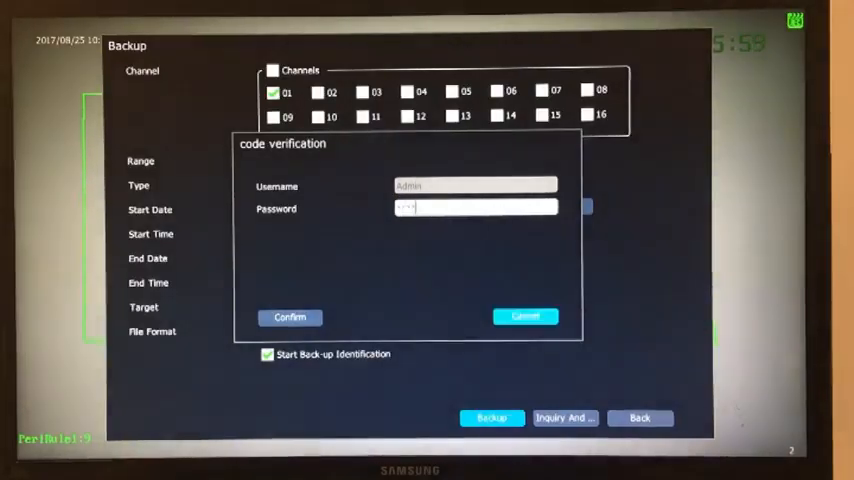
pyautogui.click(290, 316)
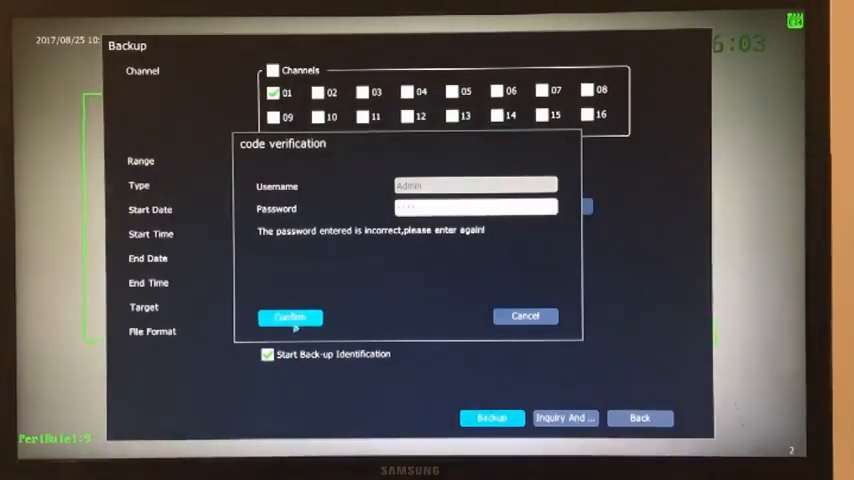
# Re-enter a wrong password on the keyboard, get rejected again and leave Backup.
pyautogui.click(474, 208)
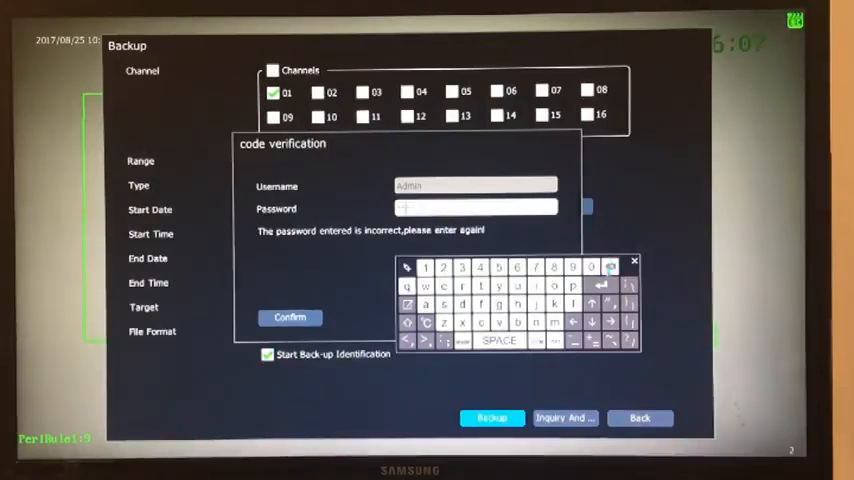
pyautogui.click(426, 268)
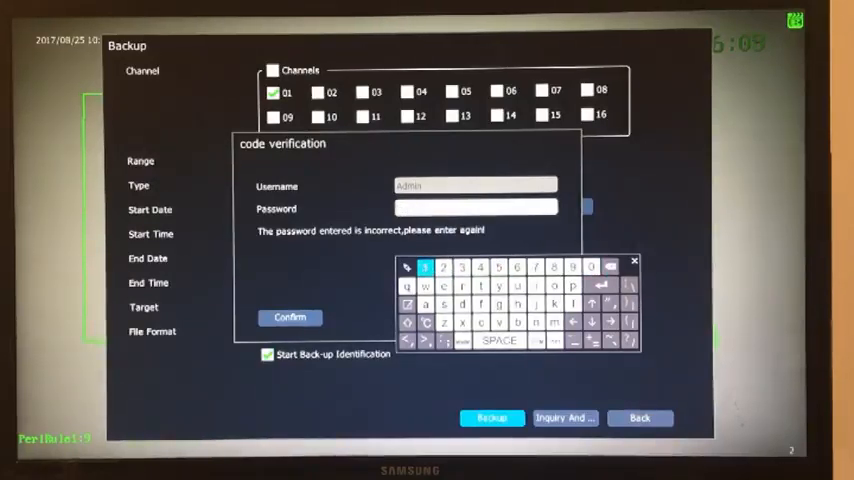
pyautogui.click(496, 268)
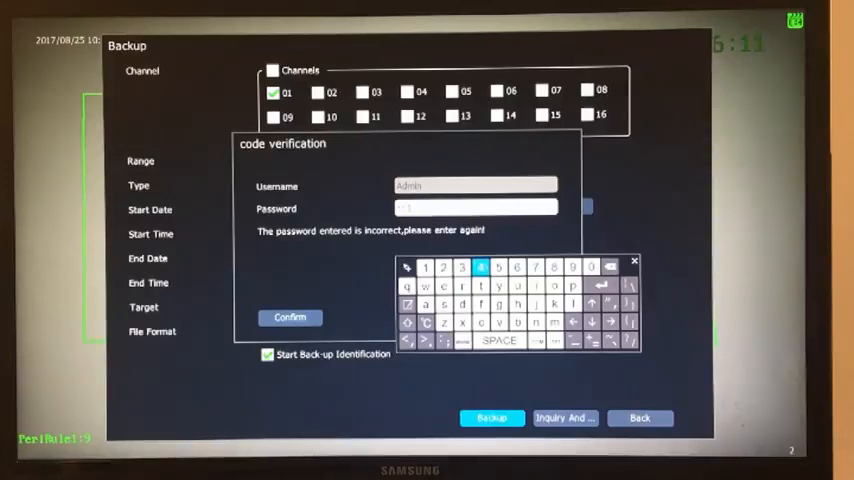
pyautogui.click(634, 260)
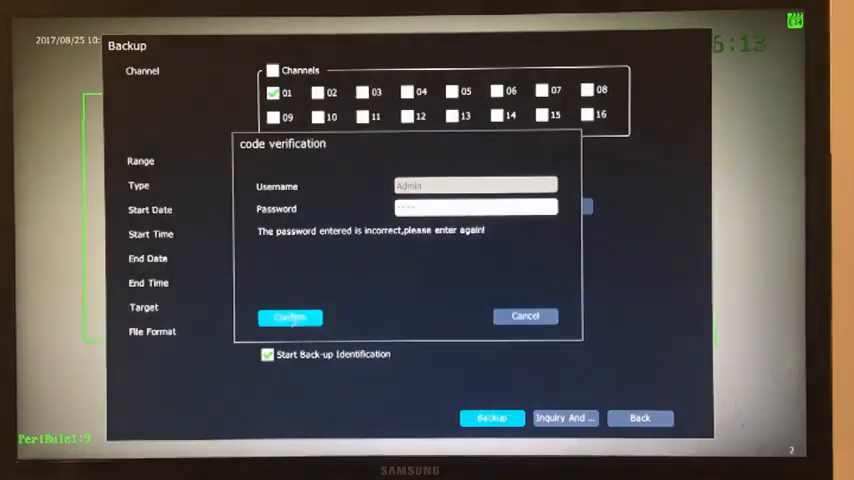
pyautogui.click(290, 316)
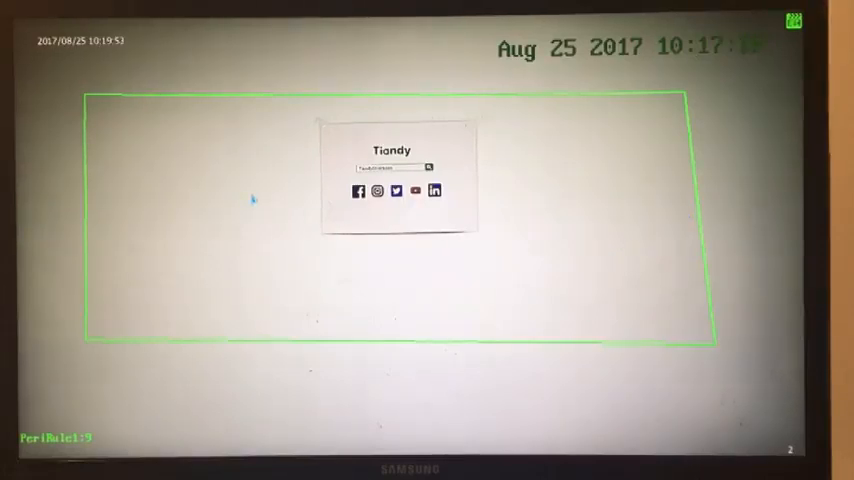
# Grant the default user Local Preview on channels 01–16 and confirm the channel permissions.
pyautogui.rightClick(252, 200)
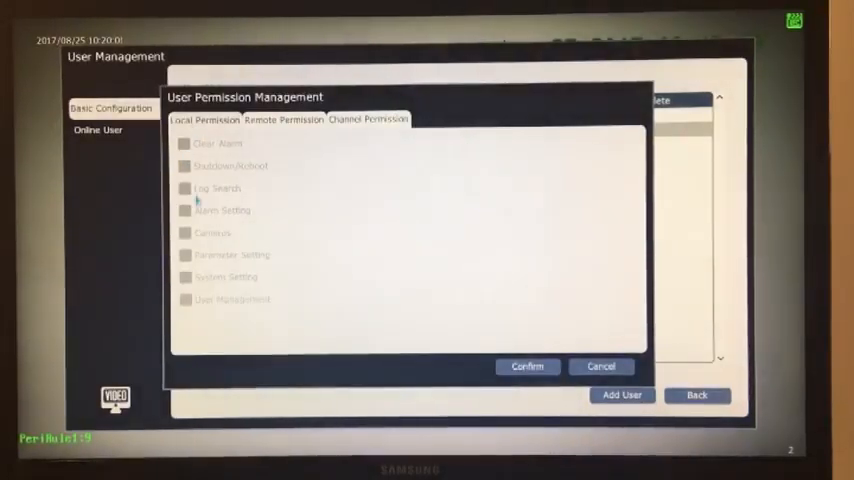
pyautogui.click(368, 120)
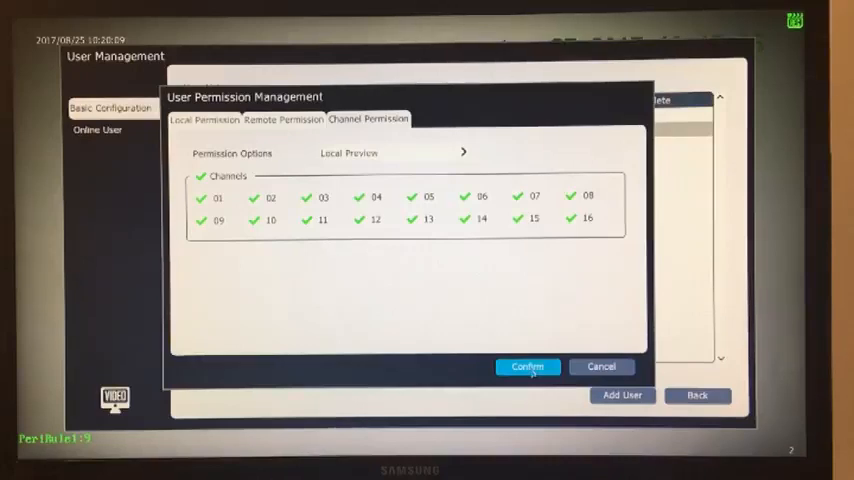
pyautogui.click(528, 366)
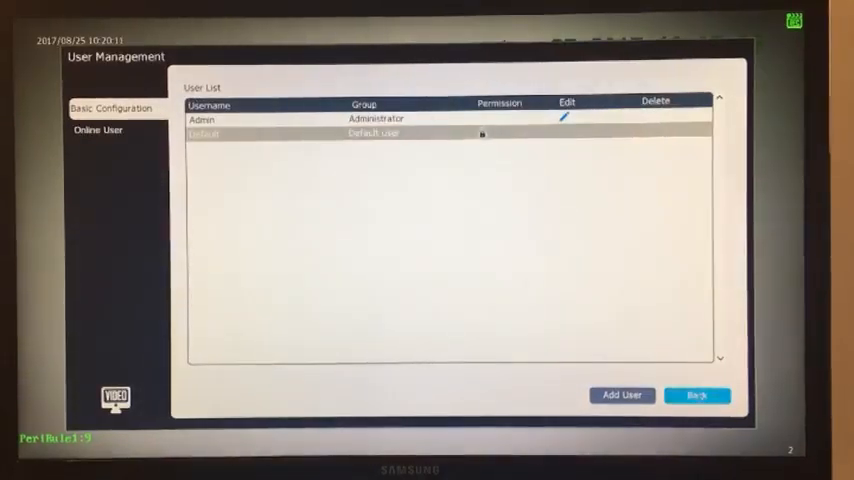
pyautogui.click(696, 396)
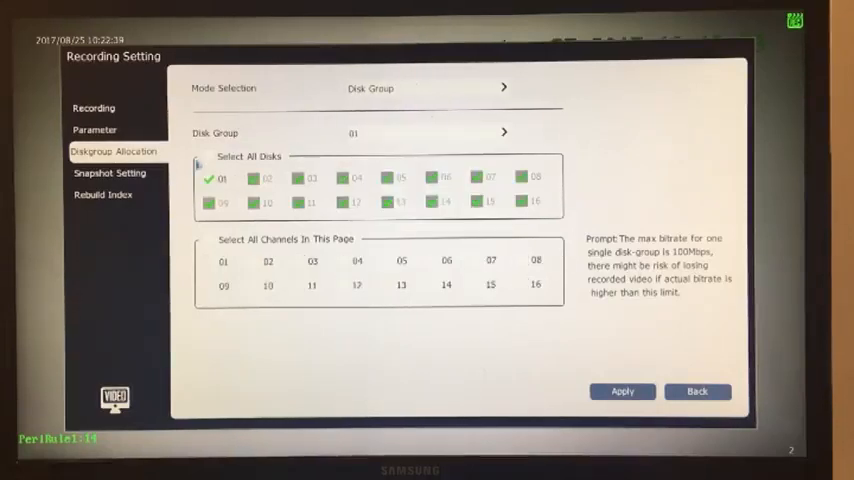
# Apply disk group 01 with Disk 01 and accept the warning that channels 1–16 have no disk.
pyautogui.click(622, 392)
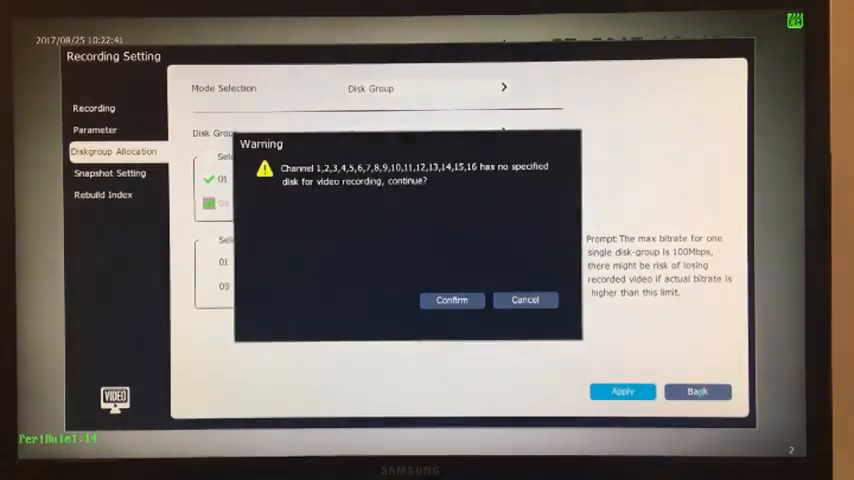
pyautogui.click(452, 300)
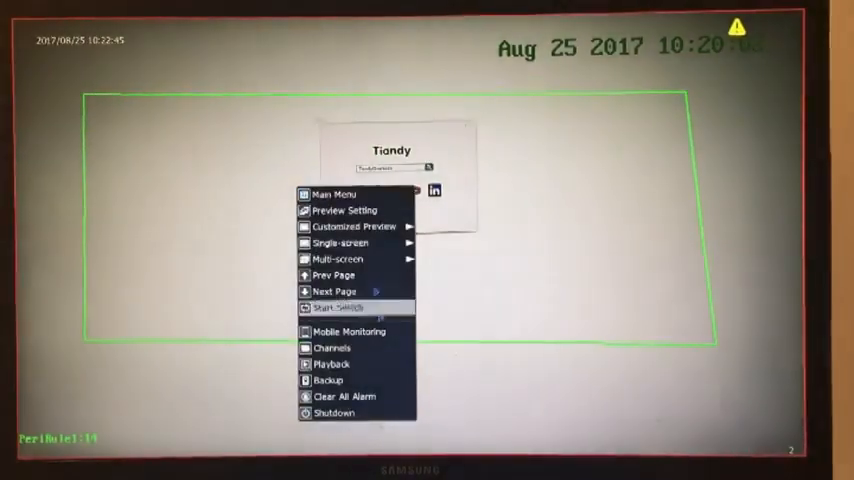
pyautogui.click(344, 308)
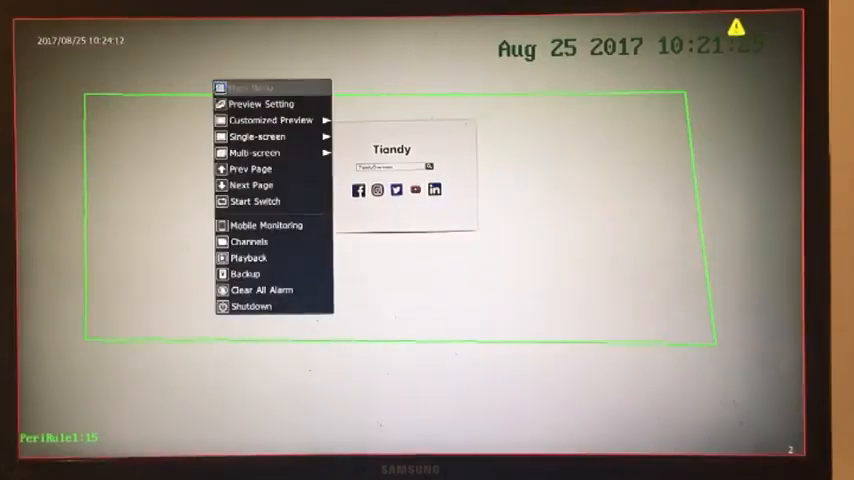
pyautogui.click(252, 88)
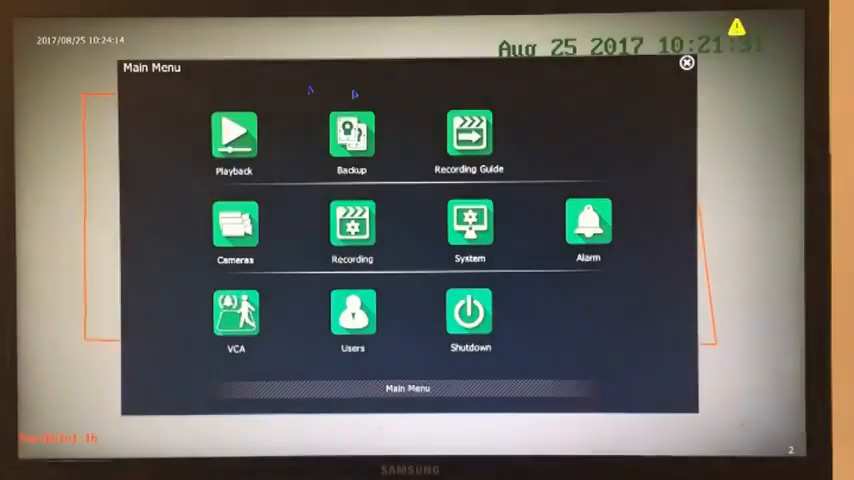
pyautogui.click(468, 222)
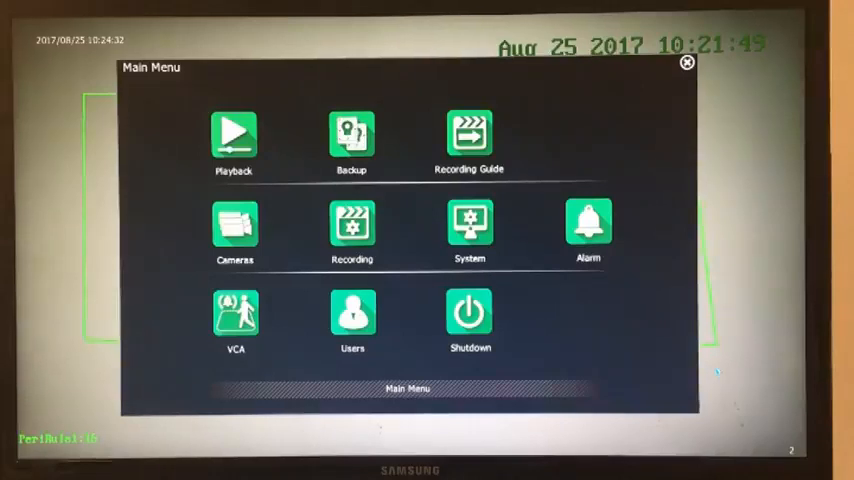
pyautogui.click(688, 64)
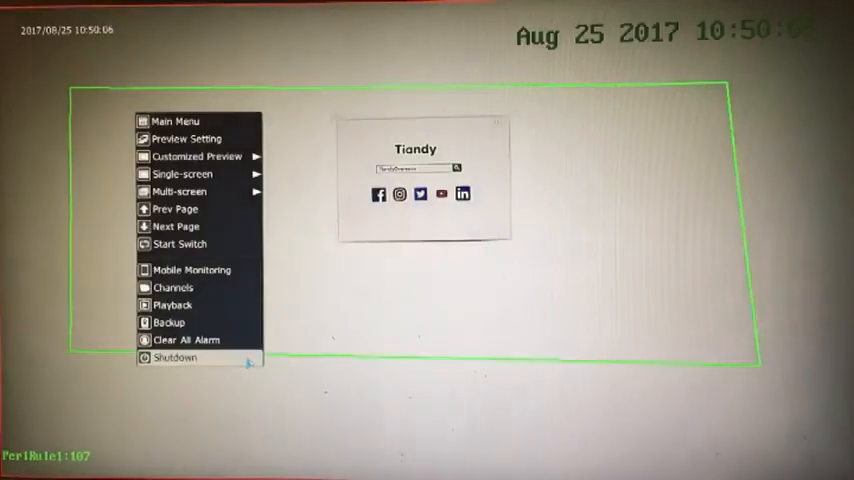
# Attempt Shutdown, submit admin with a wrong password and trigger the 5-minute lockout warning.
pyautogui.click(176, 358)
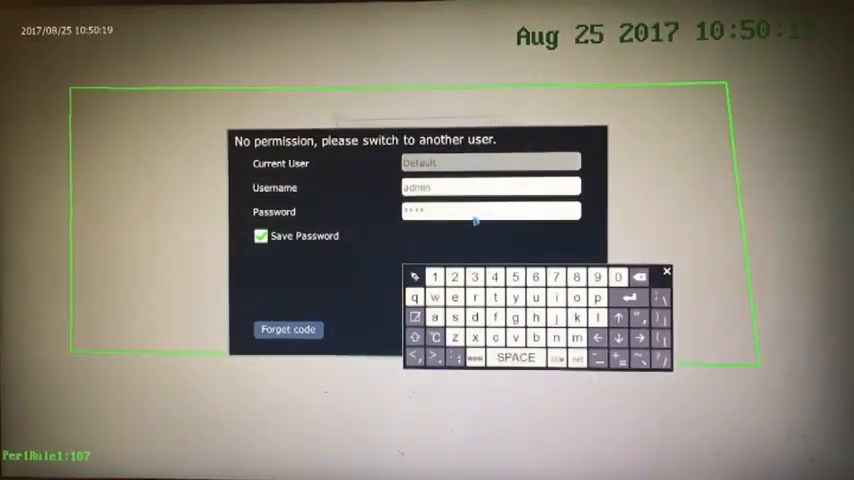
pyautogui.click(638, 276)
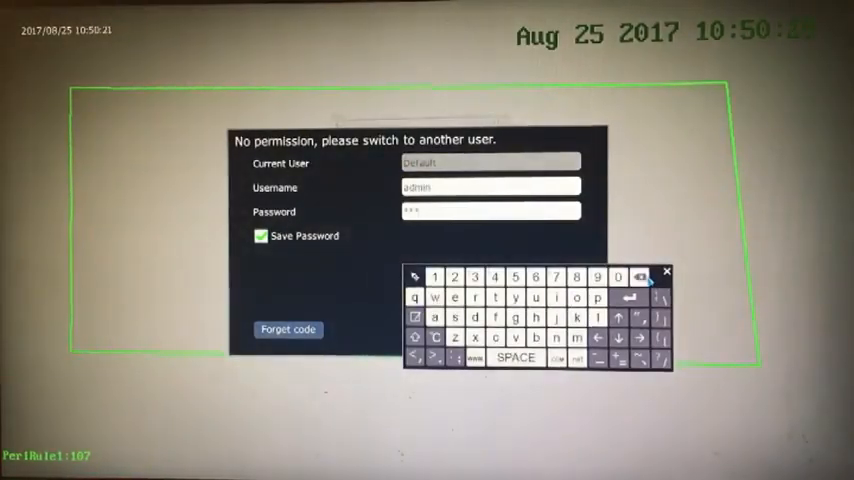
pyautogui.click(454, 276)
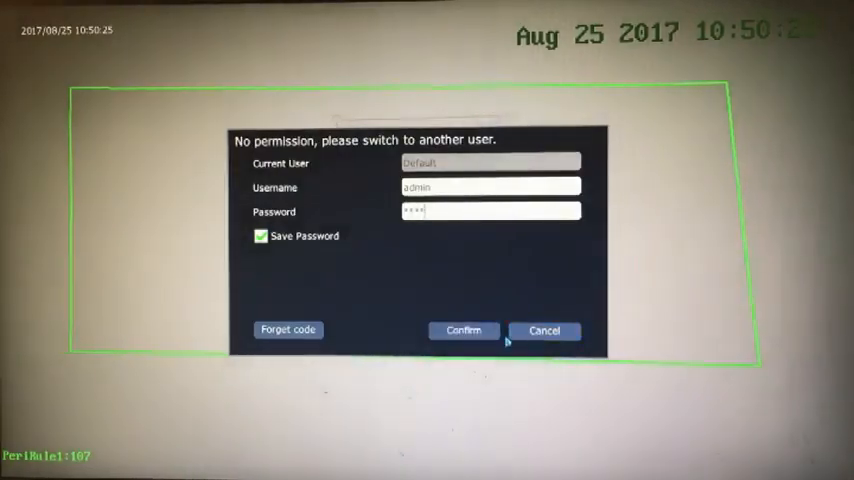
pyautogui.click(464, 330)
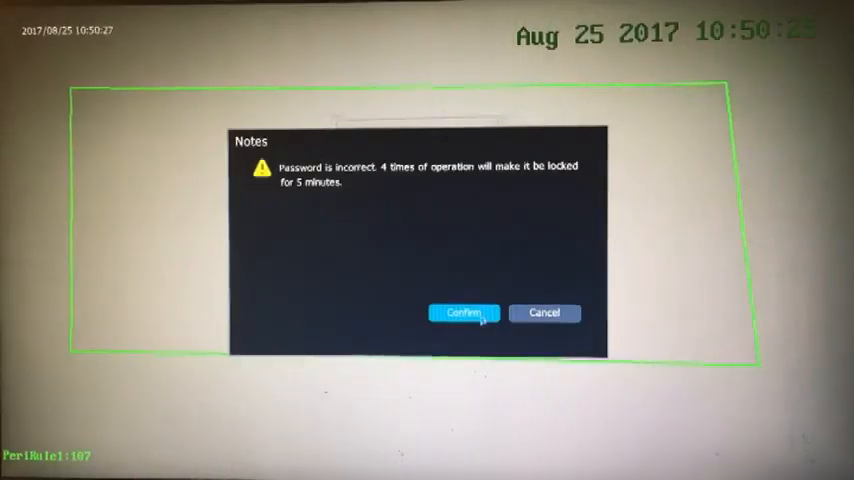
# Confirm each 'Password is incorrect' notice until the account locks for 5:00 minutes.
pyautogui.click(464, 312)
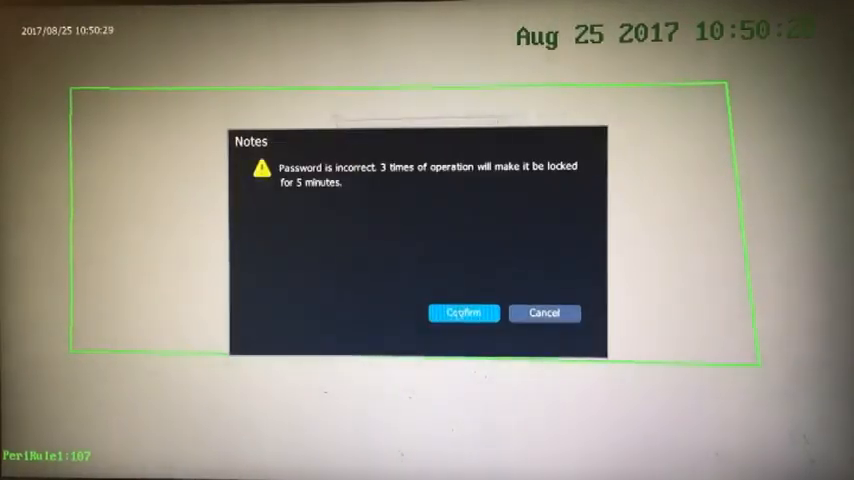
pyautogui.click(464, 312)
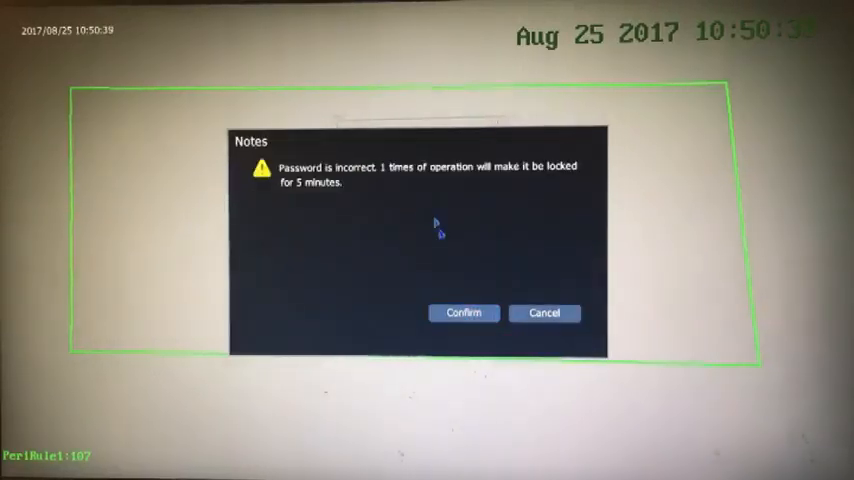
pyautogui.click(464, 312)
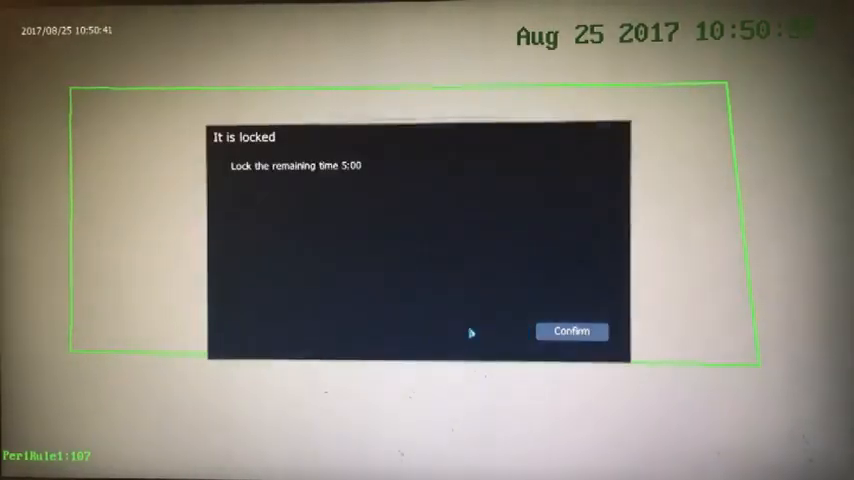